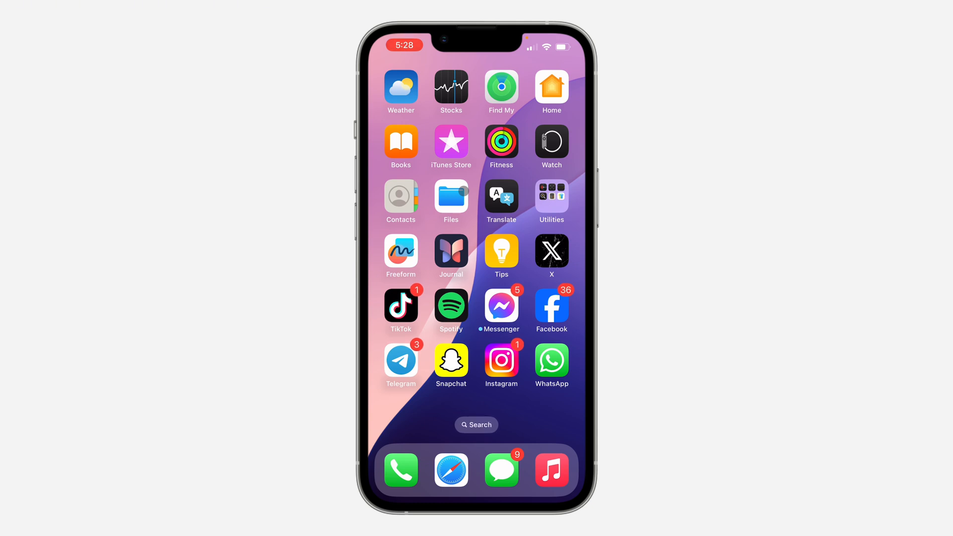
Reach Binance's Auto-Lock settings, currently showing Never as the lock timing
scroll(left, 3)
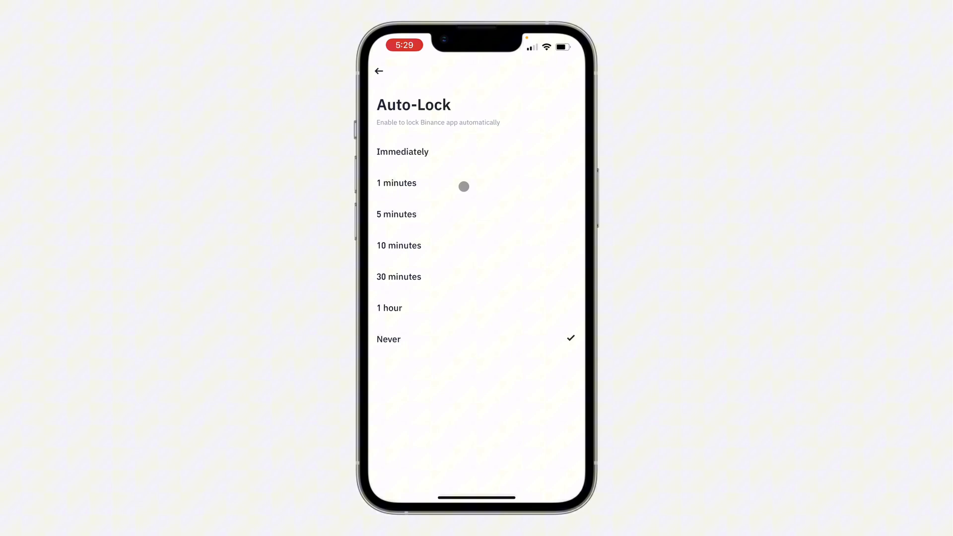
mouse_move(464, 225)
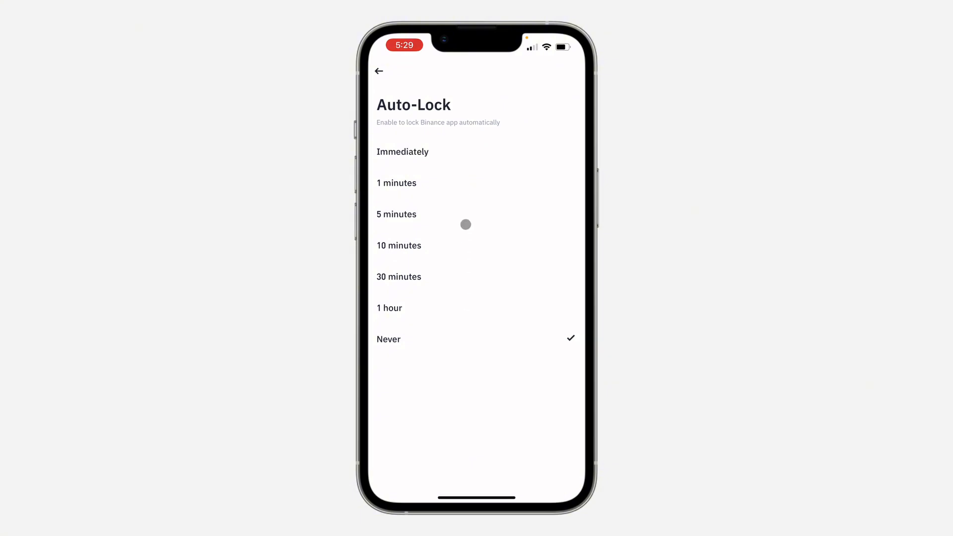
Choose Immediately as the Auto-Lock timing instead of Never
click(402, 151)
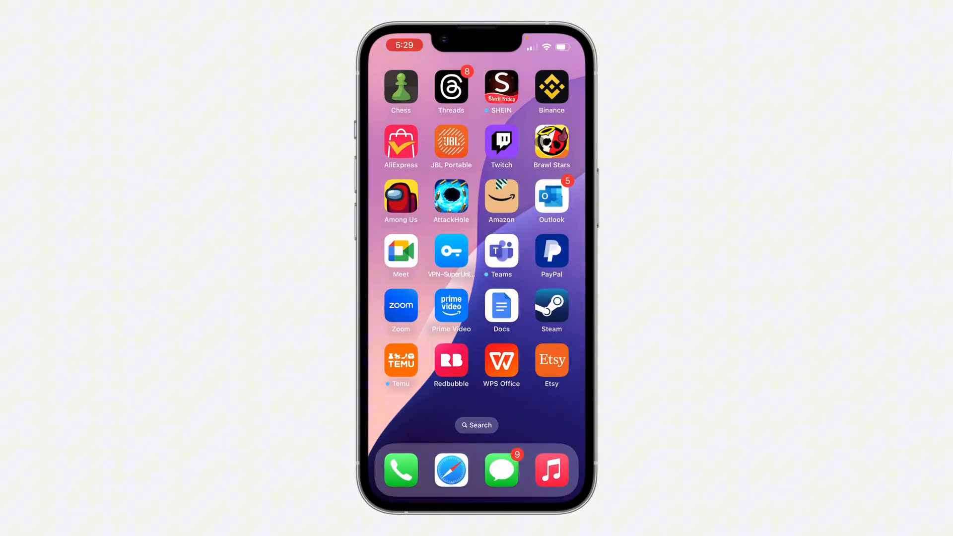
Reopen Binance from the home screen and allow it to use Face ID for login
click(552, 87)
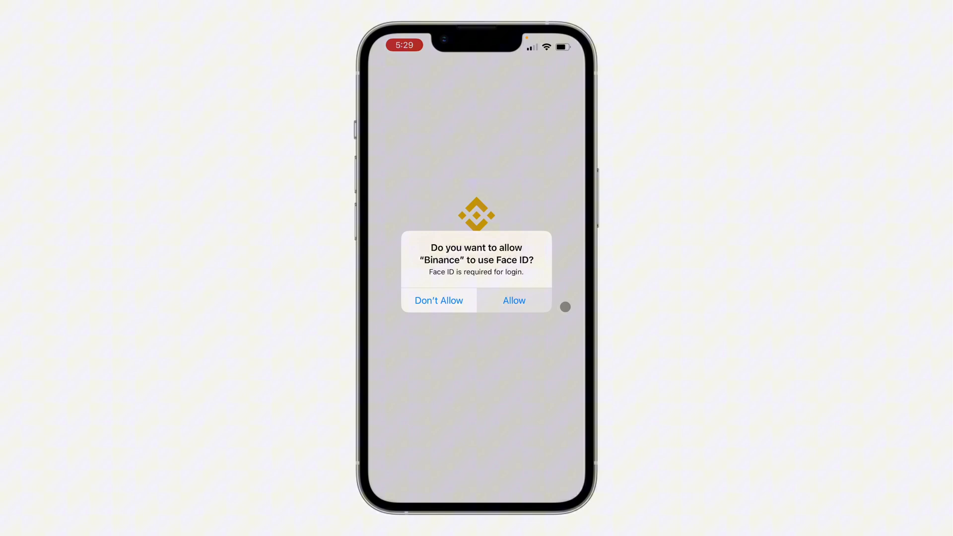
click(514, 300)
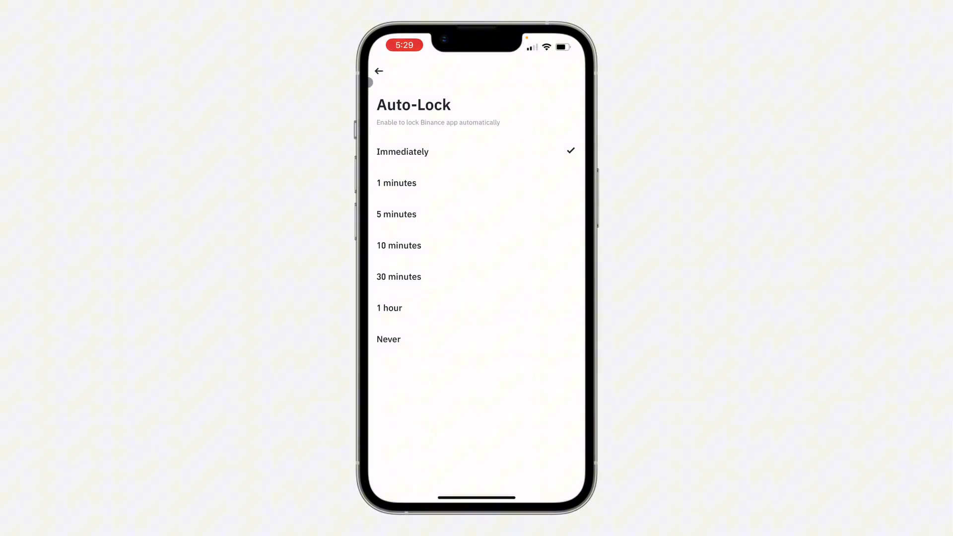
Return to the security settings list, where Auto-Lock now reads Immediately
click(379, 71)
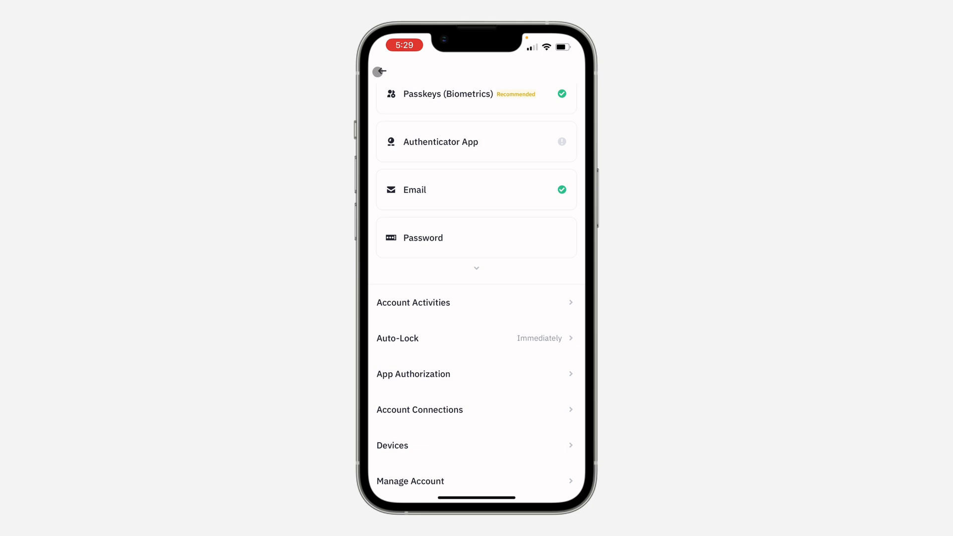